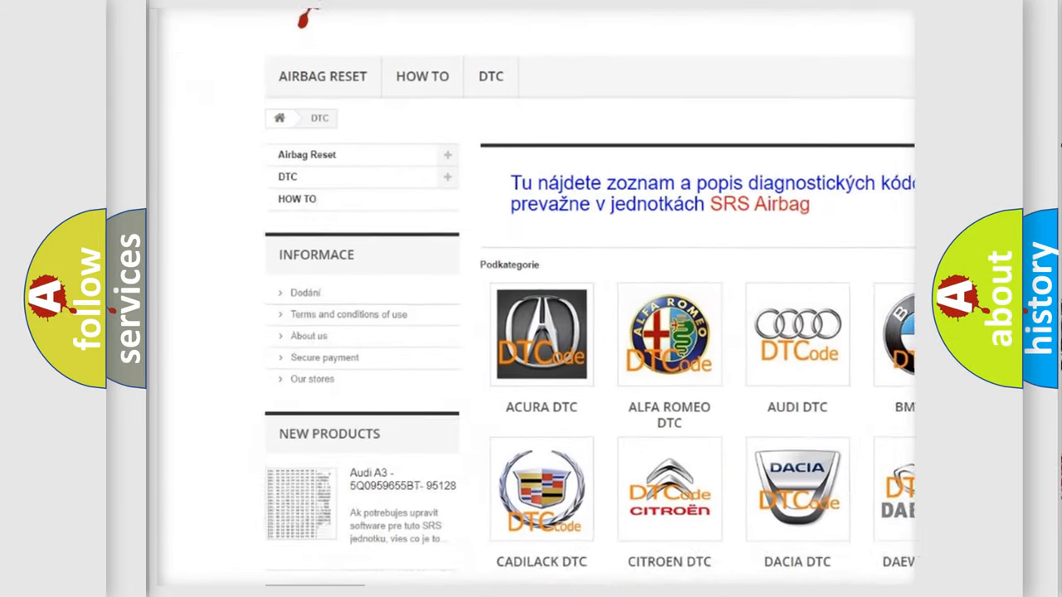
scroll("down", 3)
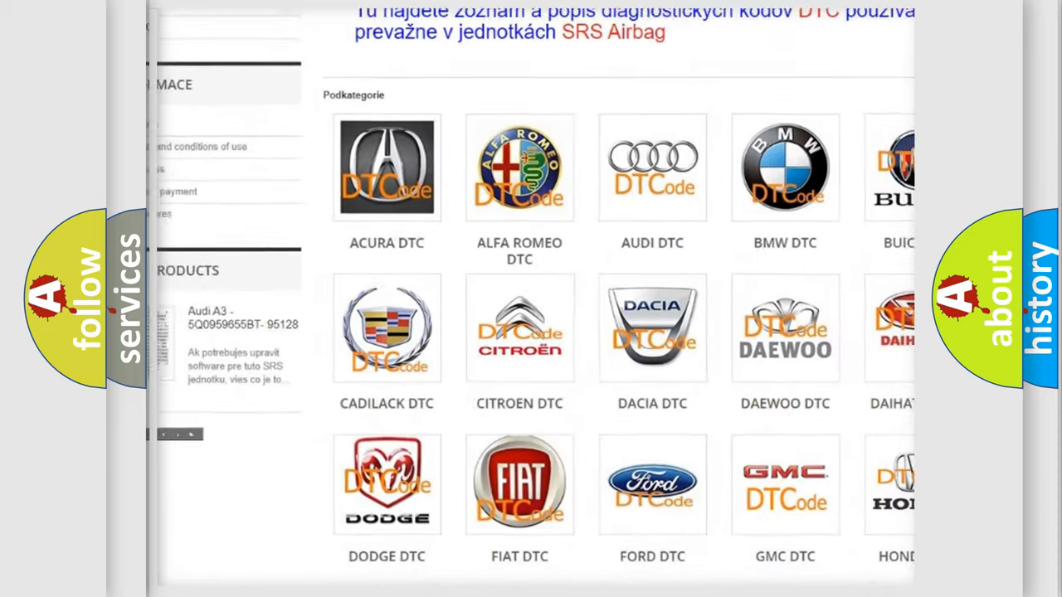
scroll("down", 3)
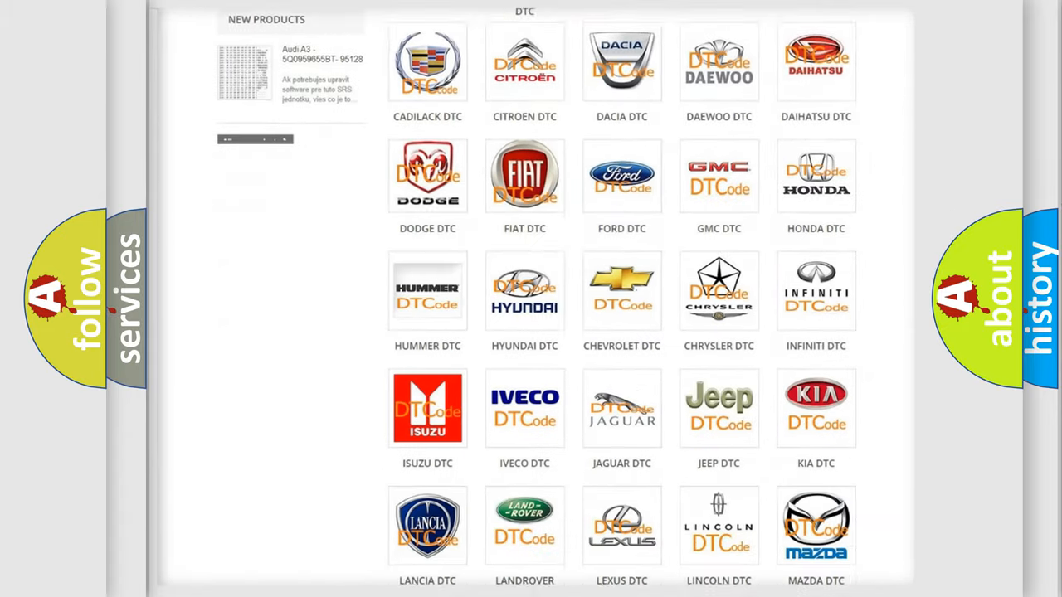
scroll("down", 3)
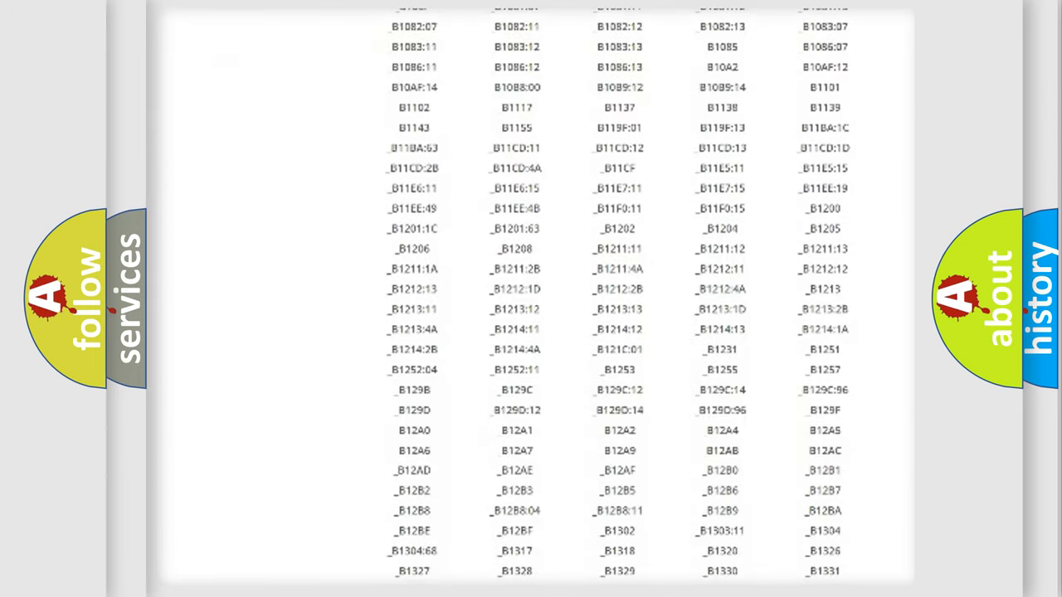
scroll("down", 3)
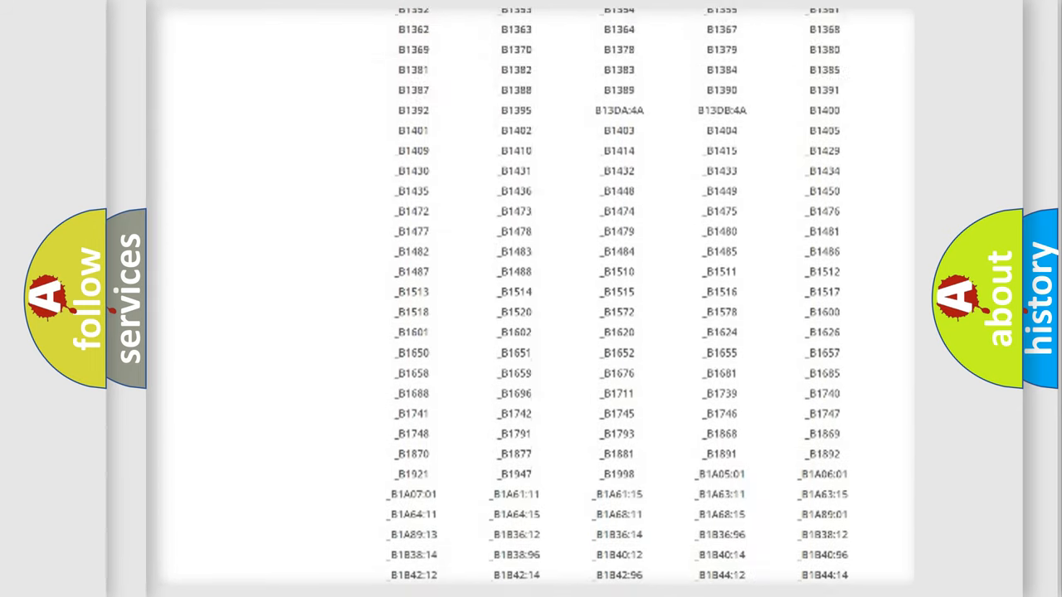